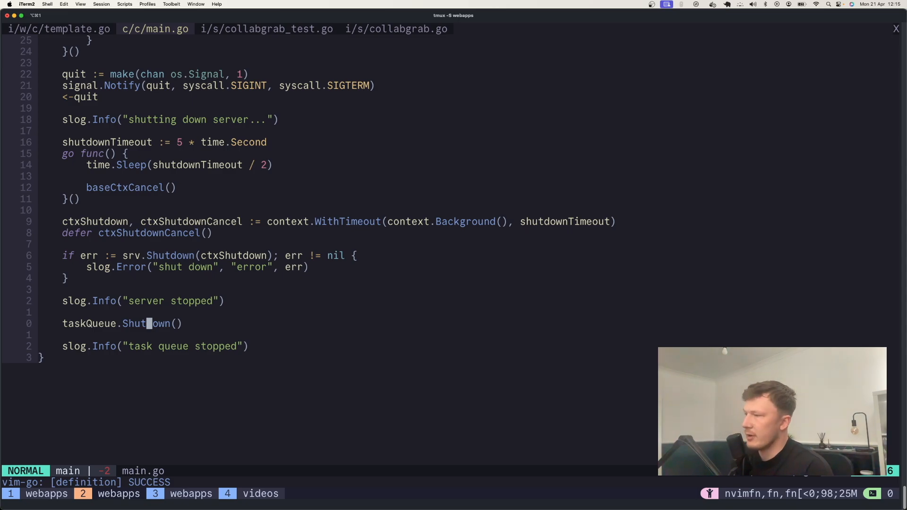
# Jump from taskQueue.Shutdown in main.go to its definition in queue.go and read it
pyautogui.press('ctrl+]')
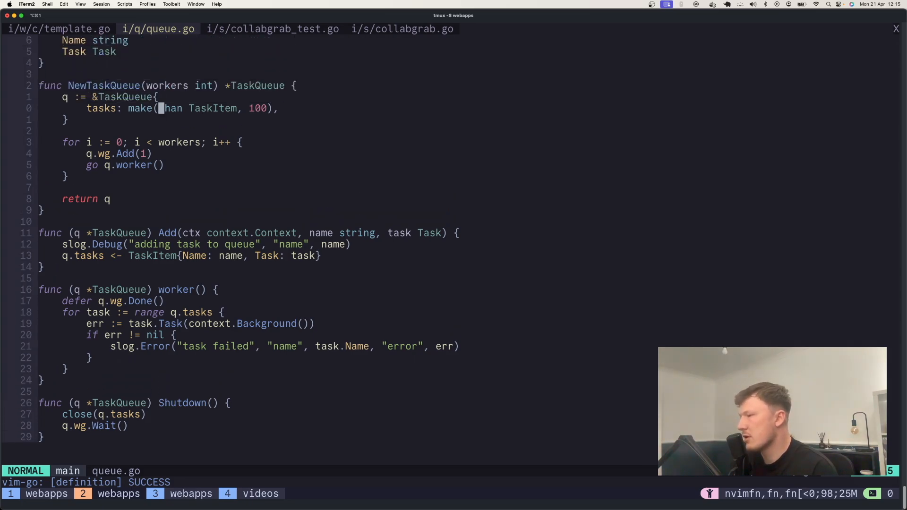
pyautogui.scroll(-3)
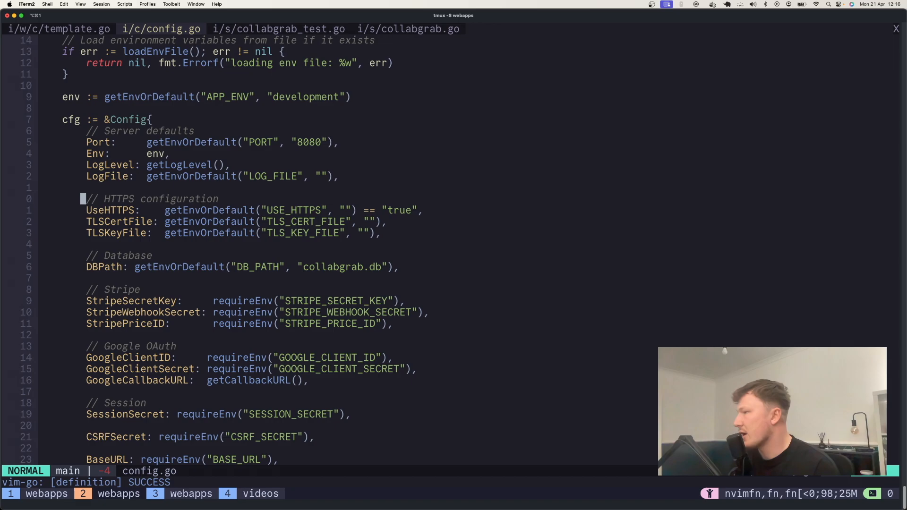
# Move through config.go's Config initialisation down to the CSRF secret and required secrets
pyautogui.press('k')
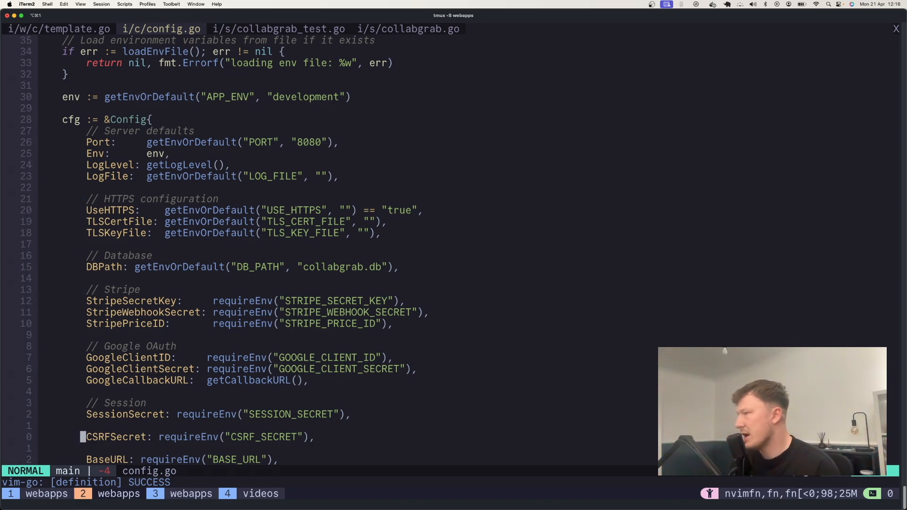
pyautogui.scroll(-3)
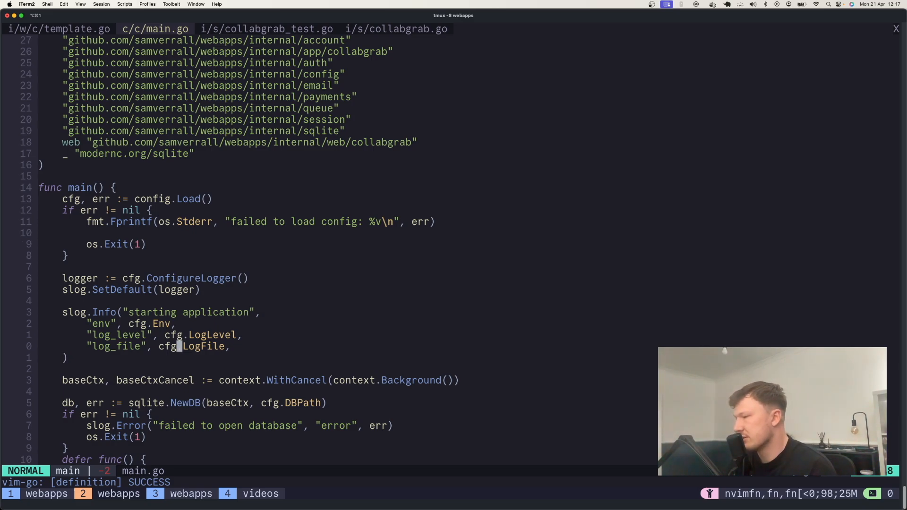
# Scroll main.go's startup code to the sessionStore.SetSecureCookie line and clear the selection
pyautogui.scroll(-3)
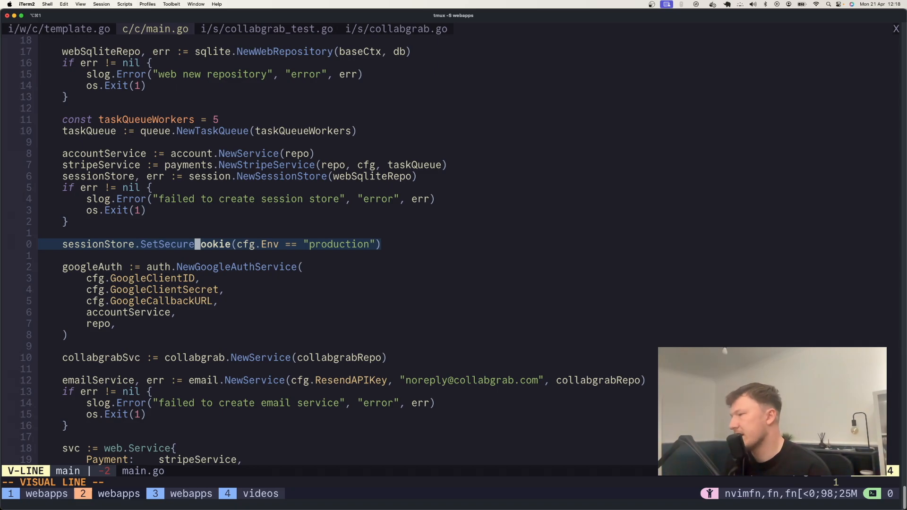
pyautogui.press('Escape')
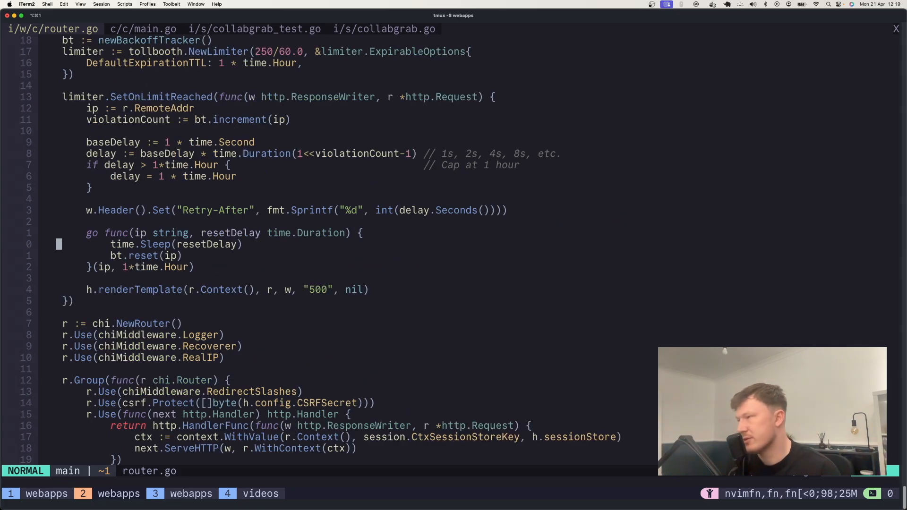
# Scroll router.go through the rate limiter backoff and MountRoutes chi middleware, then switch buffers
pyautogui.scroll(-3)
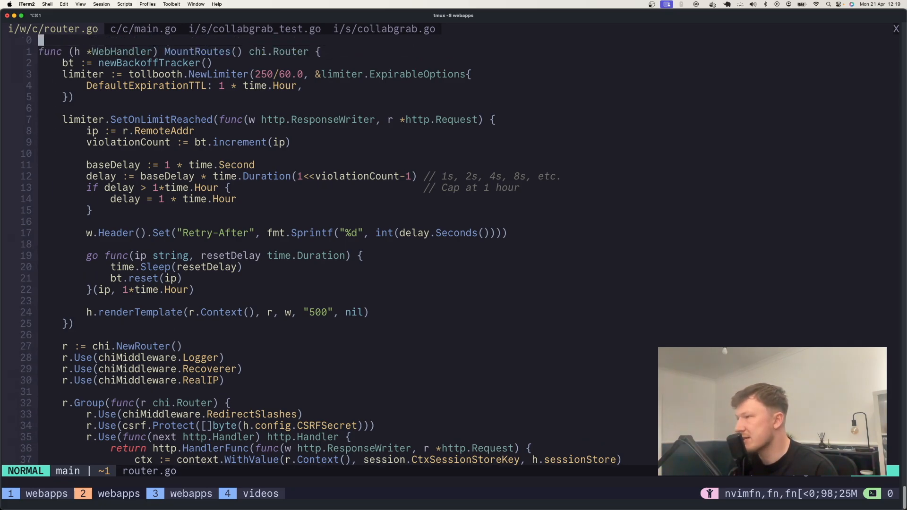
pyautogui.scroll(-3)
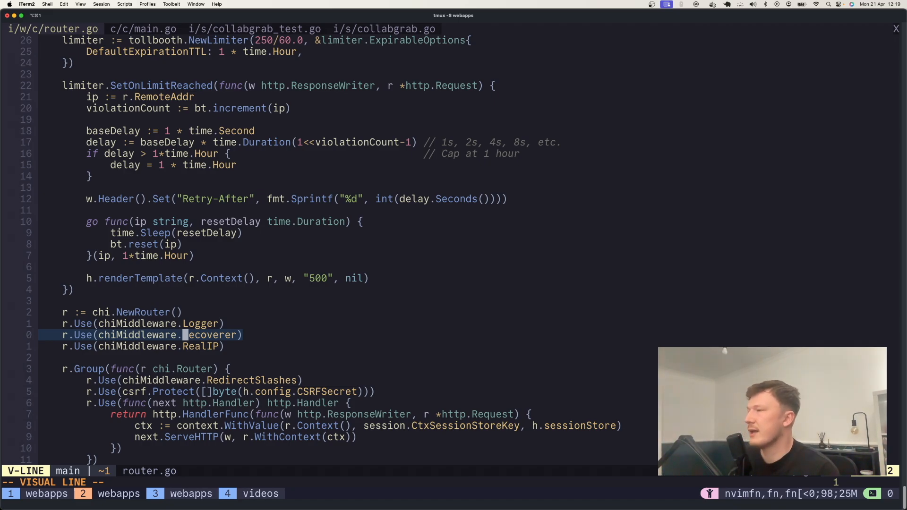
pyautogui.press('Escape')
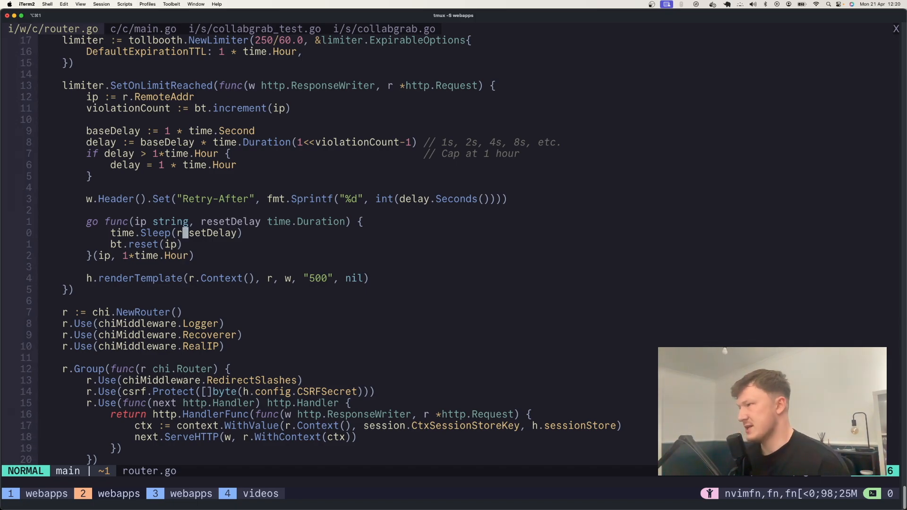
pyautogui.click(253, 29)
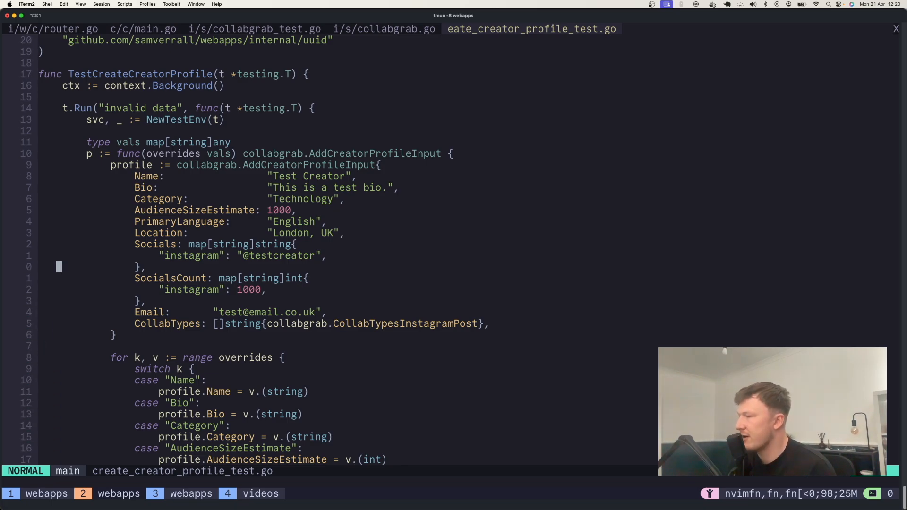
# Browse the creator profile test, then return to main.go's secure-cookie setup
pyautogui.scroll(-3)
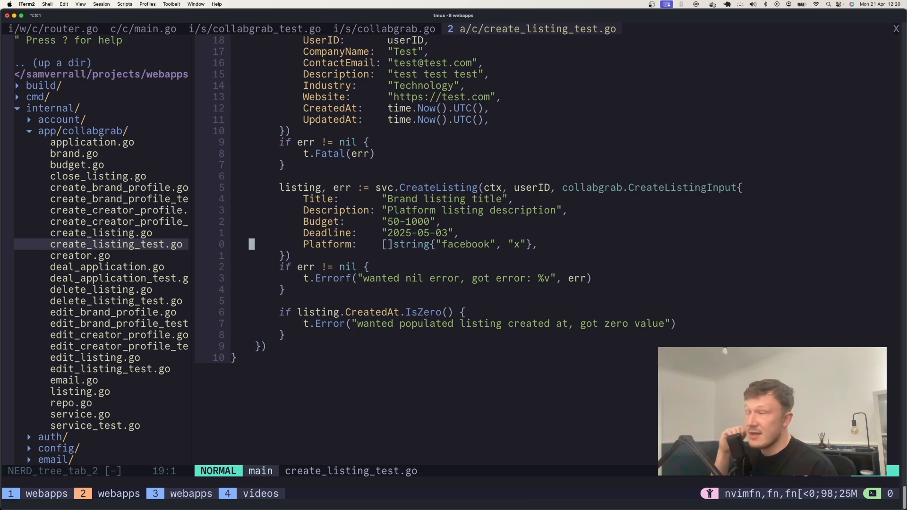
pyautogui.click(143, 29)
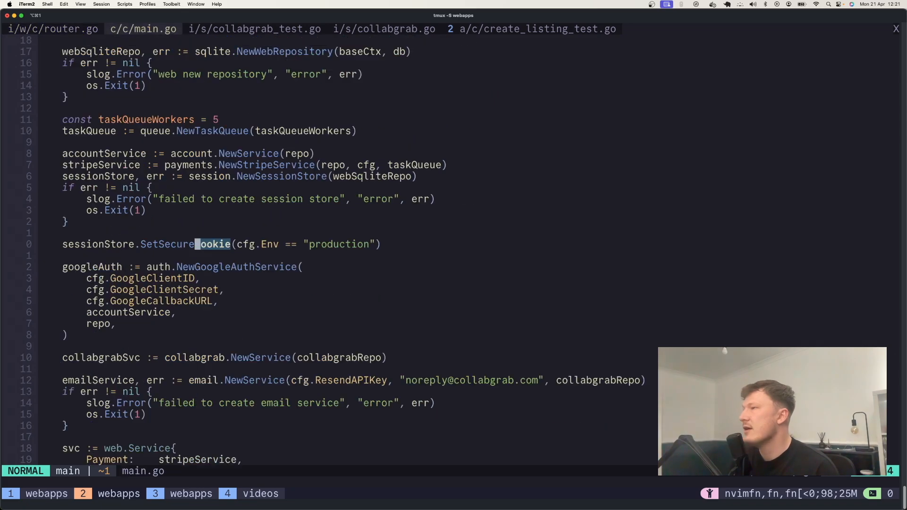
pyautogui.click(254, 30)
pyautogui.write('sqli')
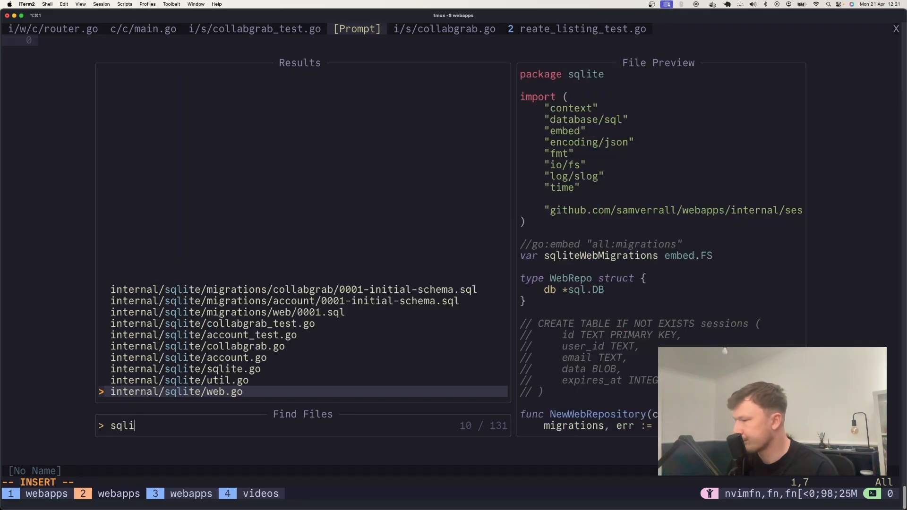
# Find sqlite/collabgrab.go with 'collgrab', browse its SQL, and move into collabgrab_test.go
pyautogui.write('collgrab')
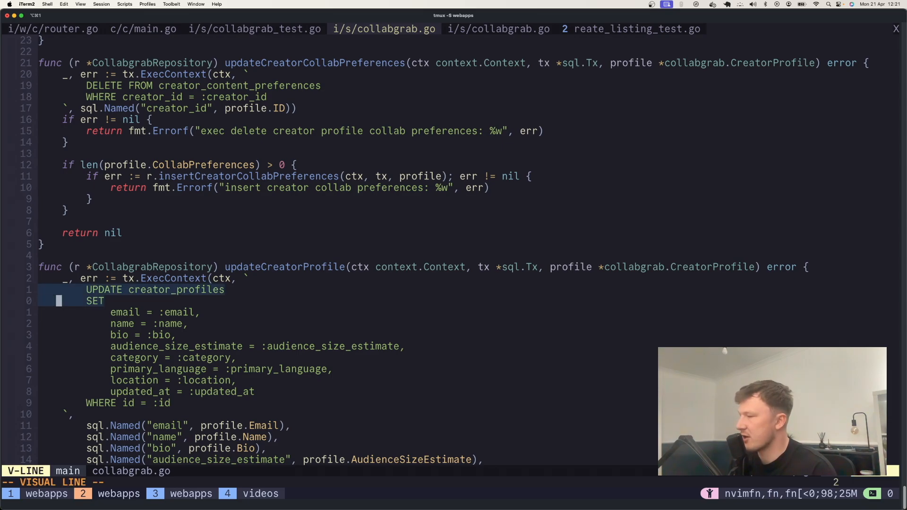
pyautogui.press('Escape')
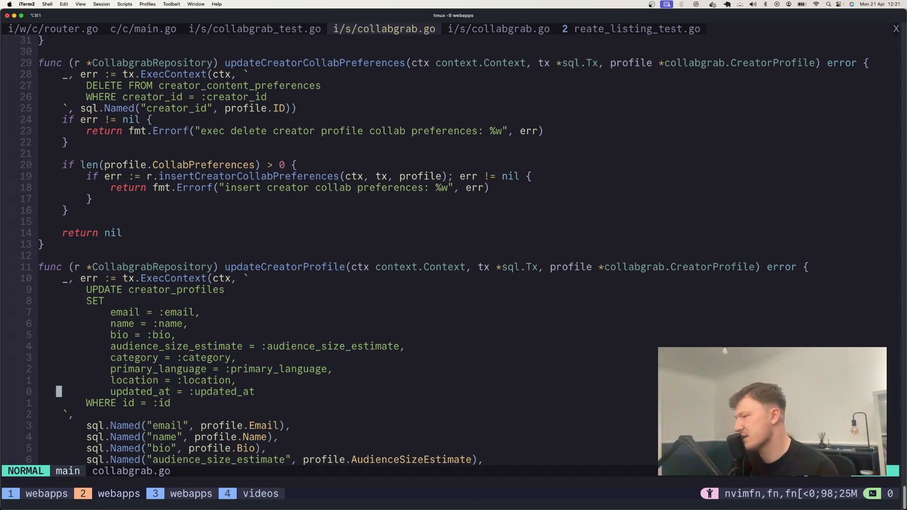
pyautogui.scroll(-3)
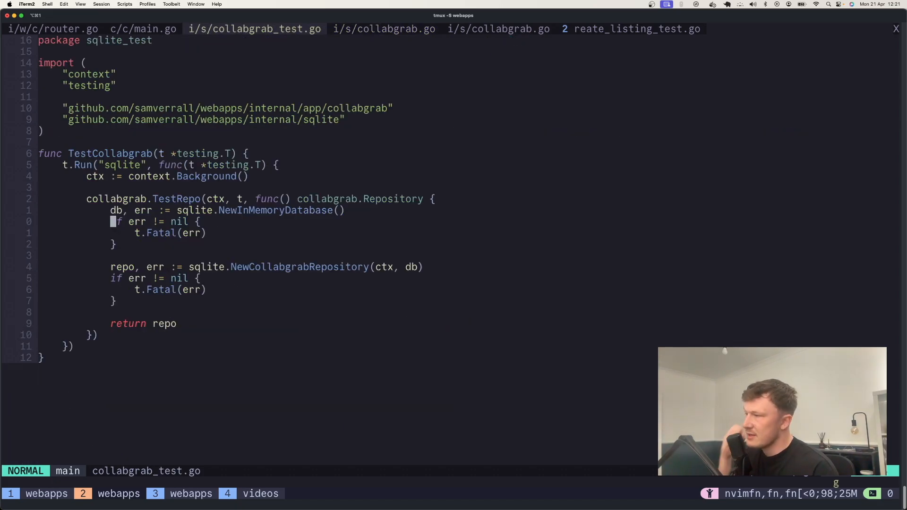
# Jump to TestRepo in repo.go and scroll through the testCreatorProfile add-and-find tests
pyautogui.press('ctrl+v')
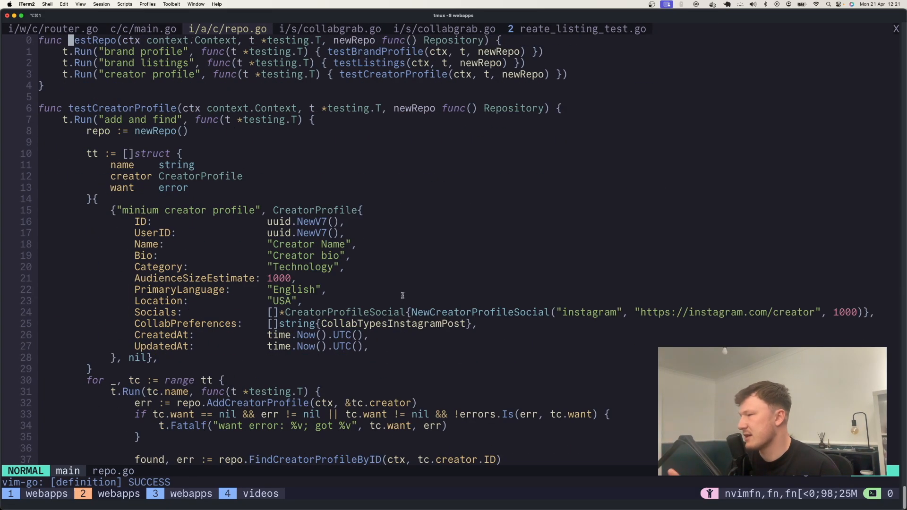
pyautogui.scroll(-3)
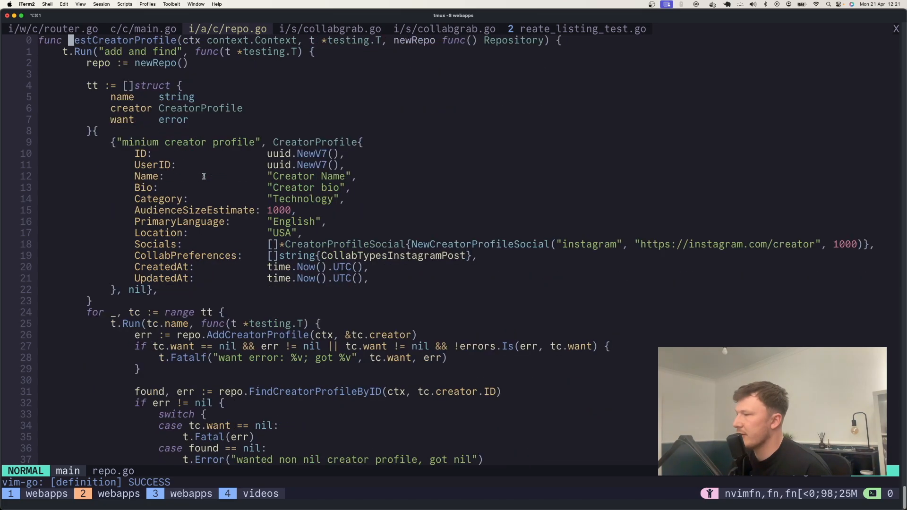
pyautogui.scroll(-3)
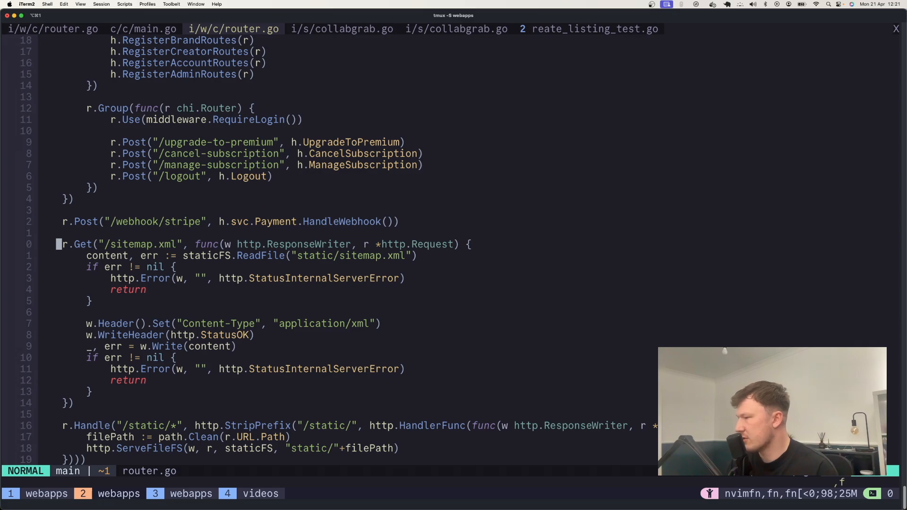
# Search handler.go for renderTemplate ('rend', 'ren') to view the demo page template data
pyautogui.write('renderTemplate(ctx, r, w, "demo", vars')
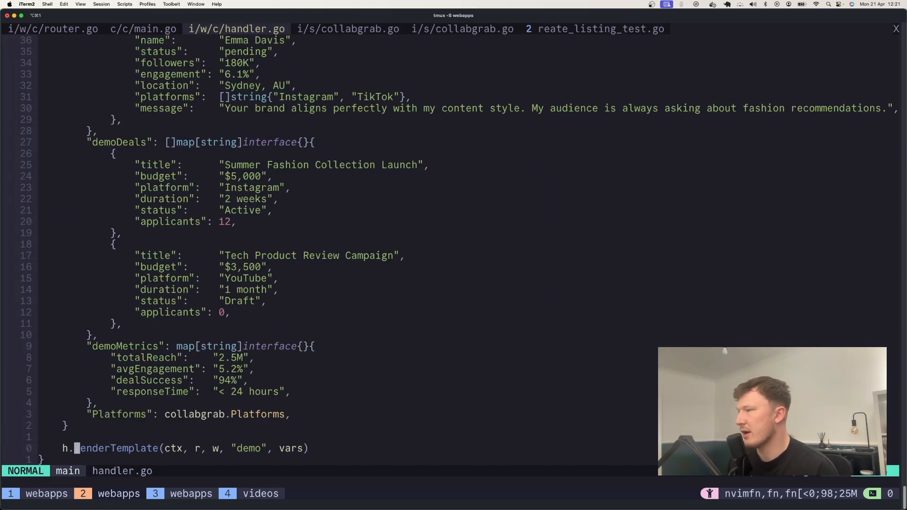
pyautogui.write('ren')
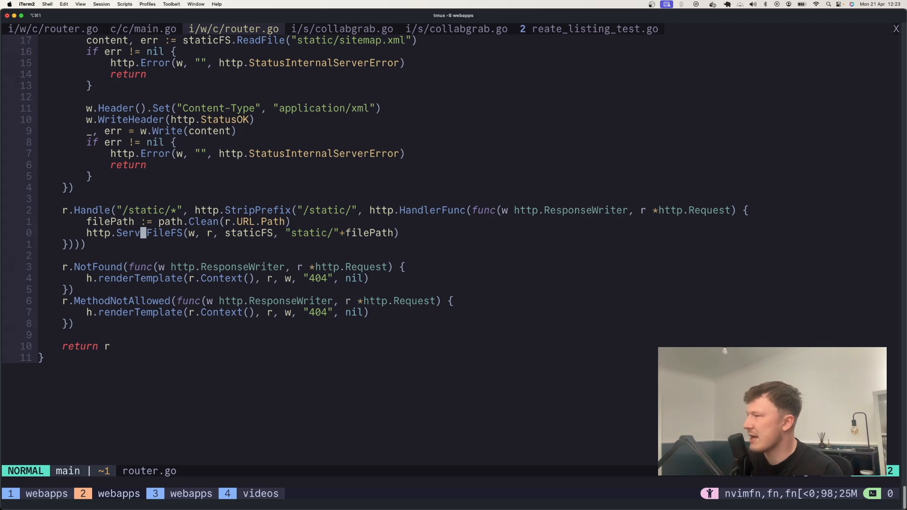
pyautogui.moveTo(615, 336)
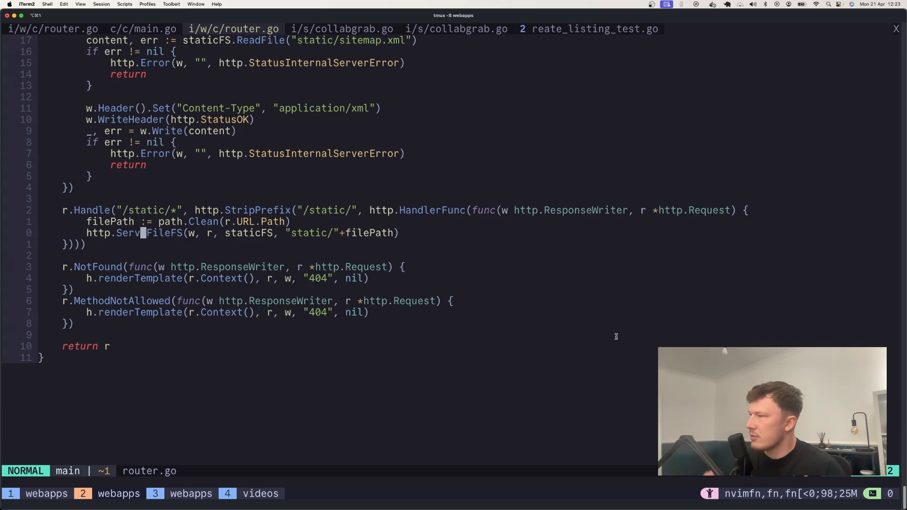
pyautogui.scroll(-3)
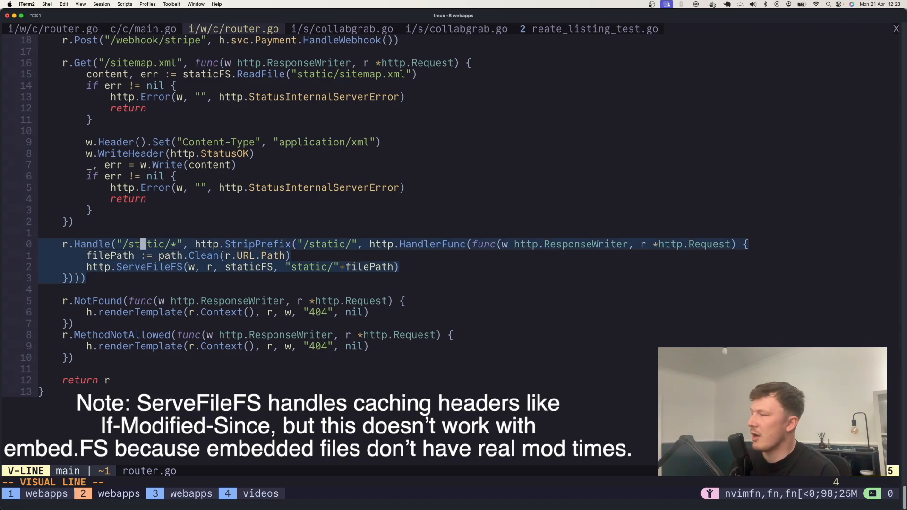
pyautogui.press('Escape')
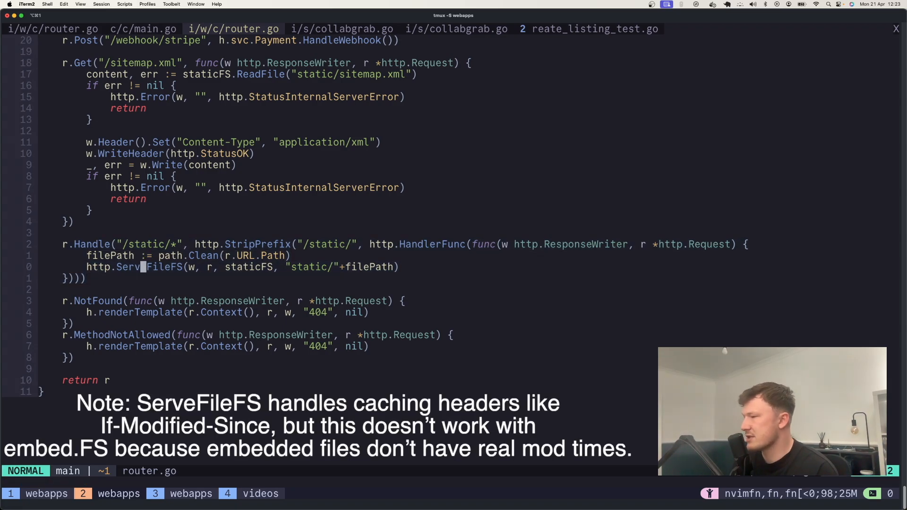